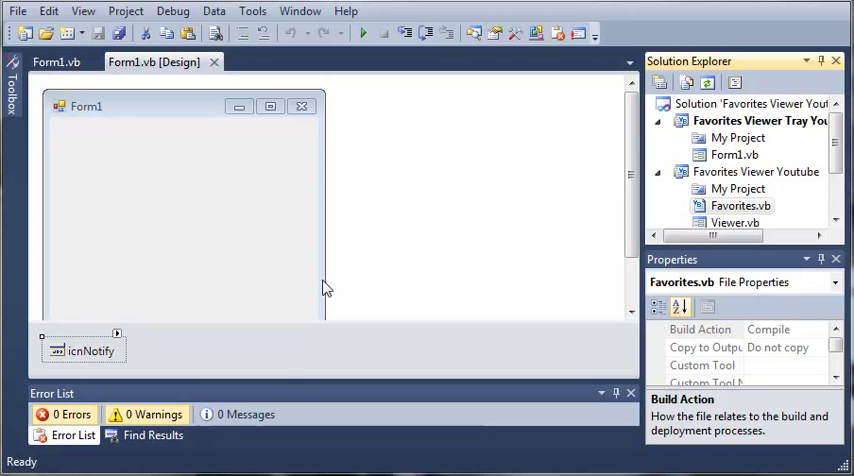
mouse_move(544, 163)
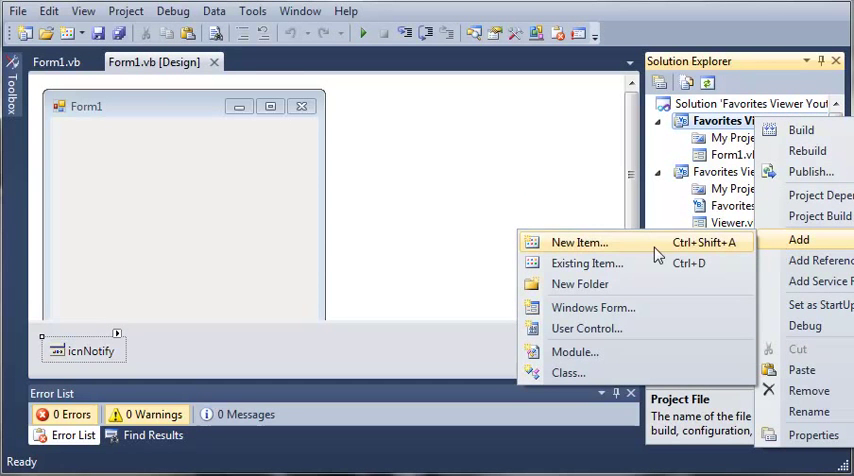
Step: Create a new Class item named WebFavoriteMenuItem.vb in the tray project
click(580, 242)
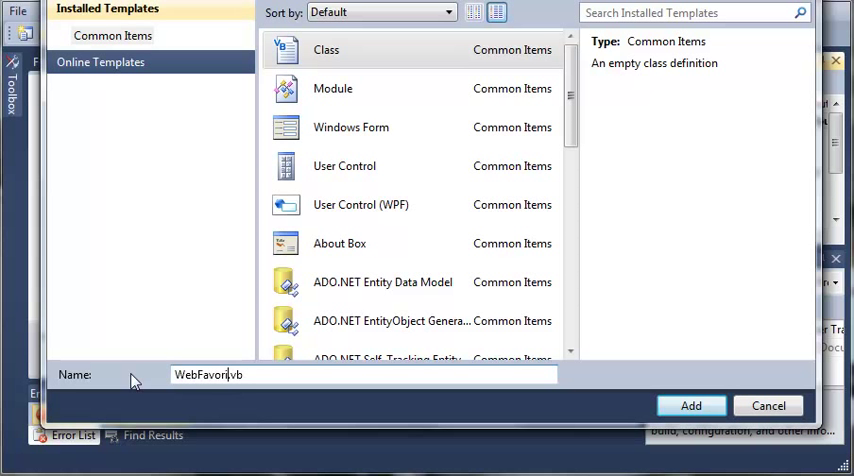
text(Menu)
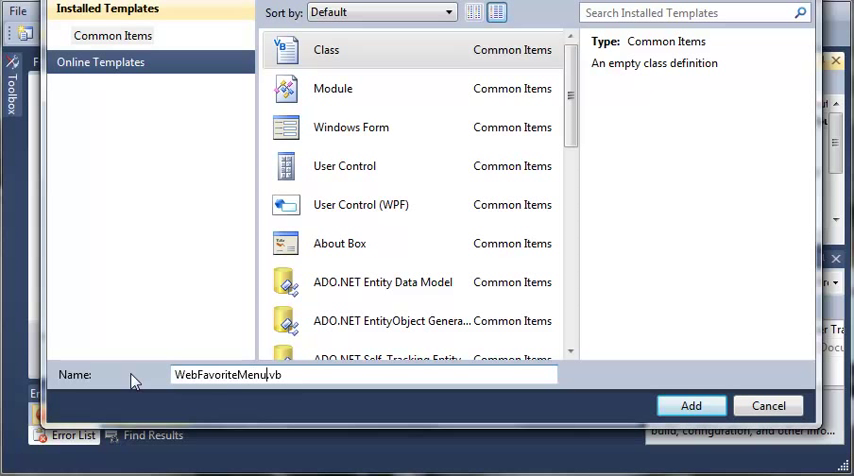
text(Item)
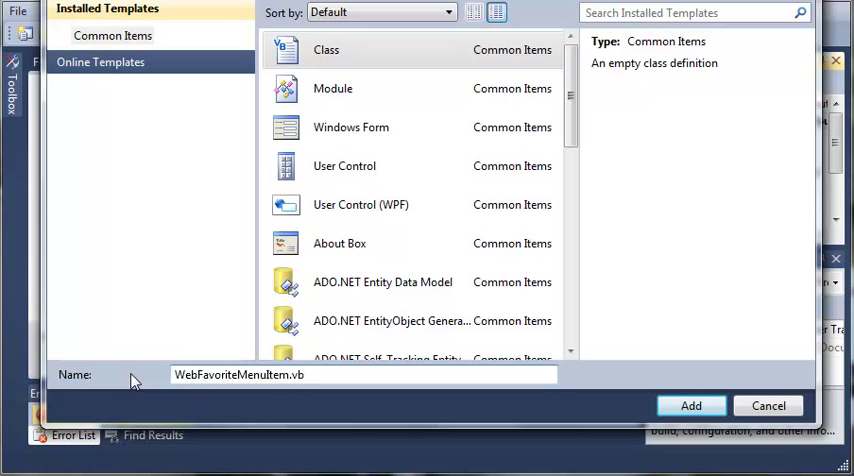
click(691, 405)
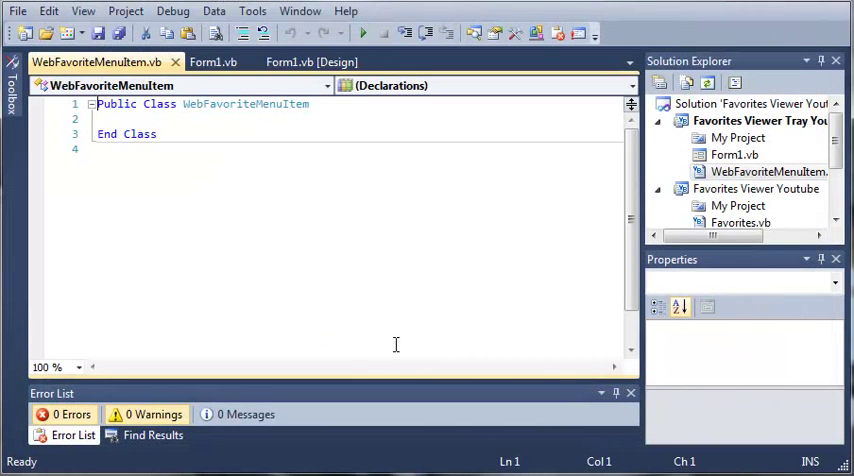
Step: Write Inherits MenuItem inside the class body and open lines below it
click(156, 133)
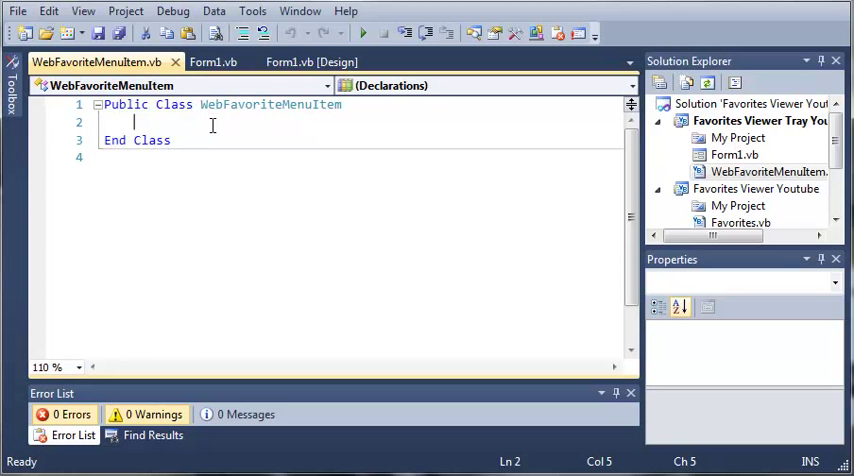
text(Inherit)
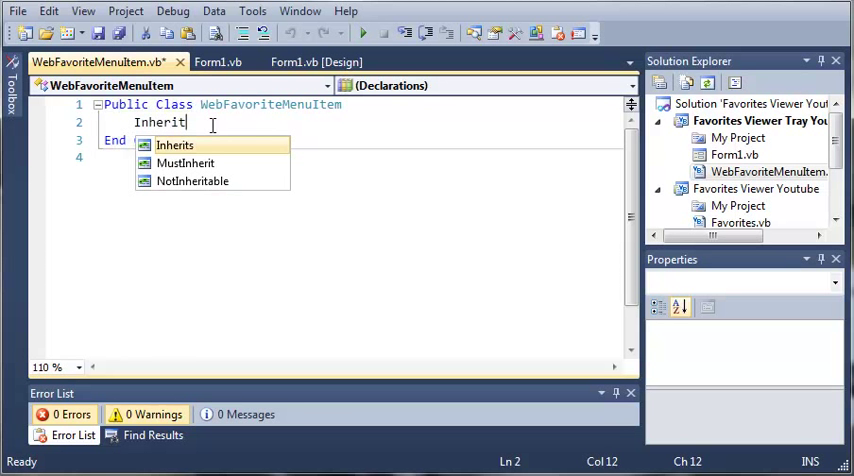
text(s Menu)
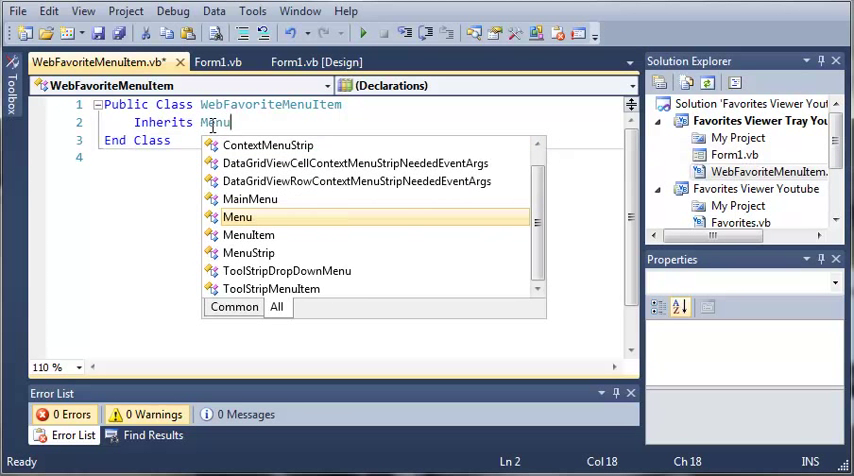
text(Item)
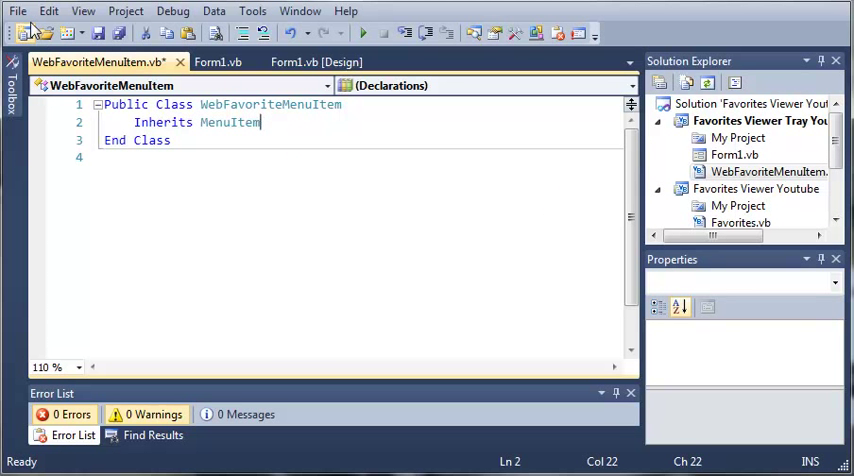
click(16, 11)
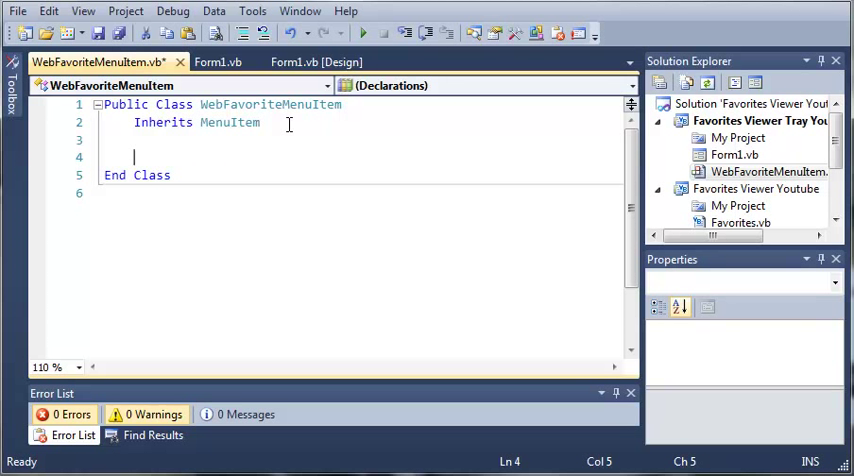
Step: Start the declaration Public Favorite As WebFa, whose type is not yet resolved
text(Public)
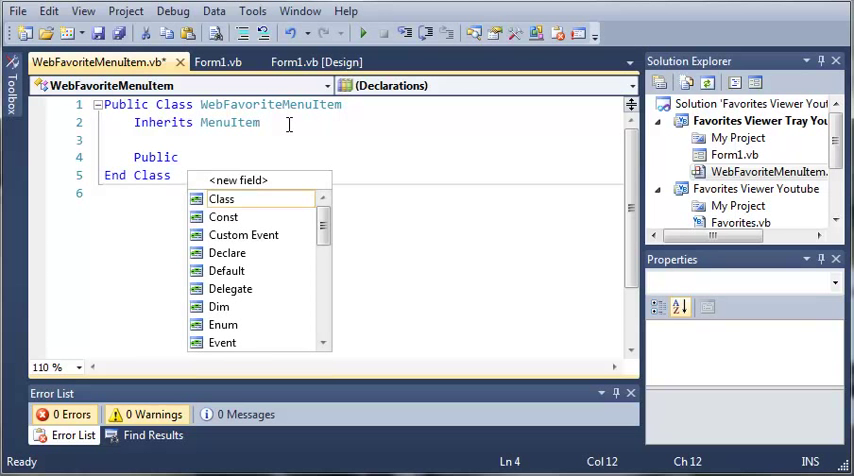
text(Favorite)
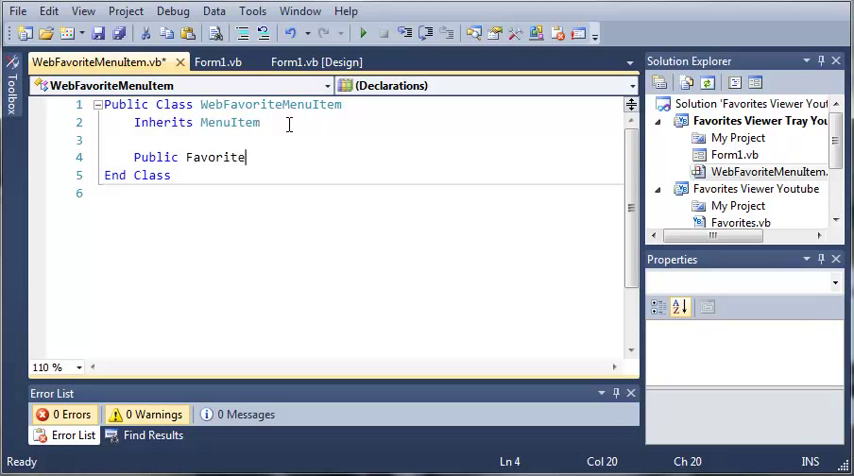
text(As)
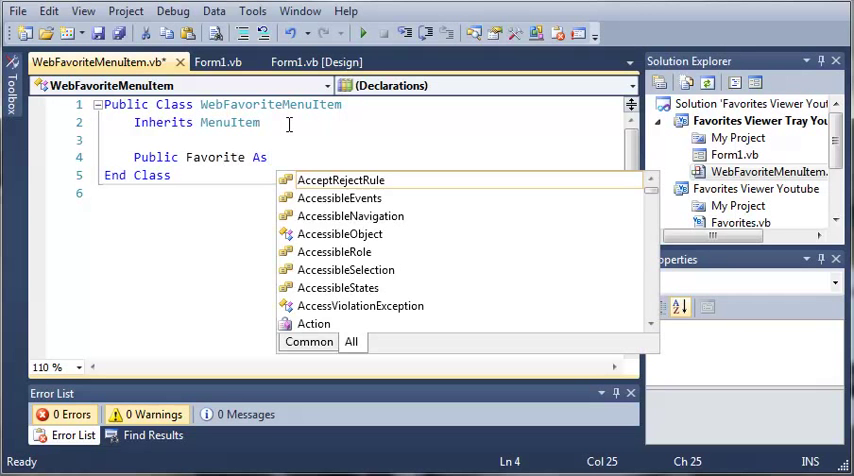
text(WebFa)
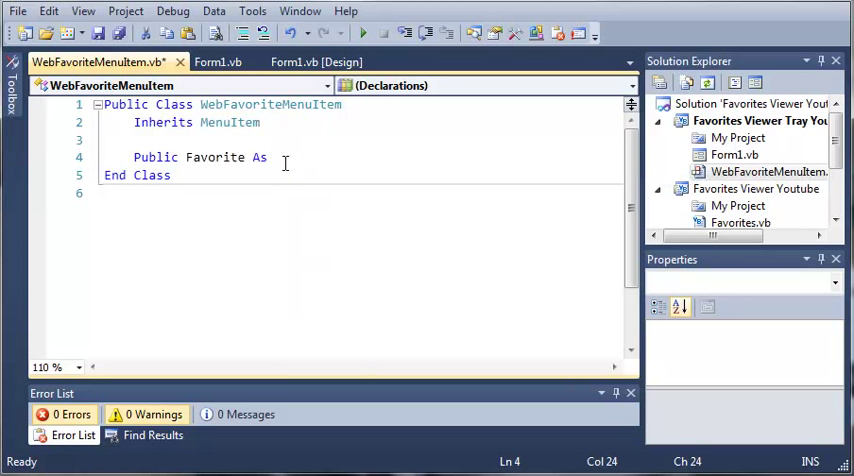
mouse_move(760, 120)
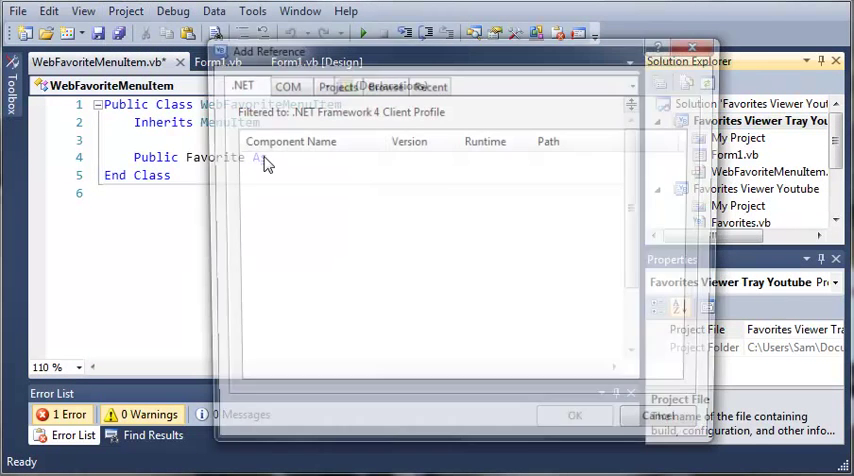
Step: Reference the Internet Favorites project from the Projects list and confirm
click(334, 84)
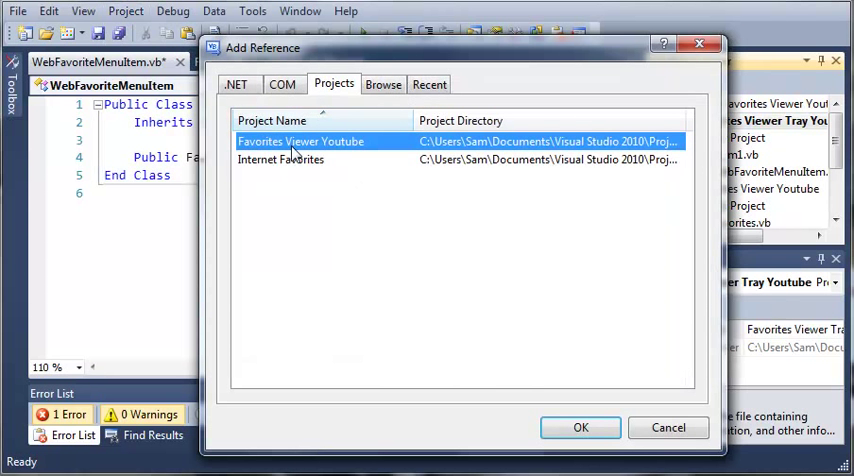
click(281, 159)
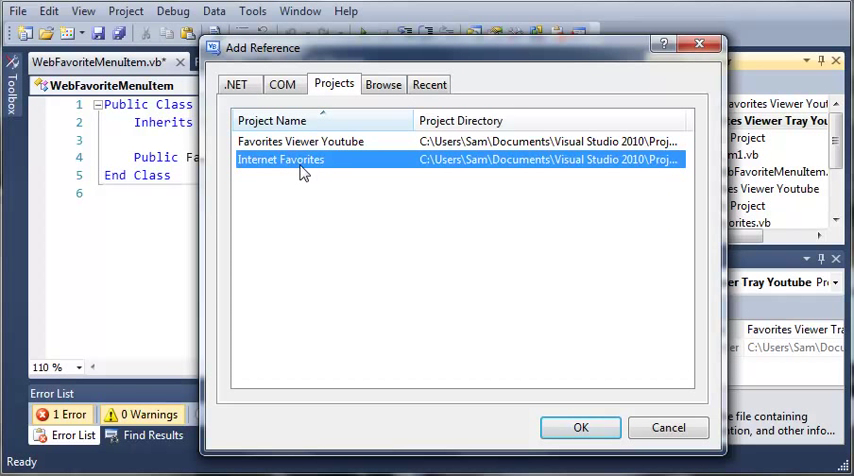
mouse_move(388, 216)
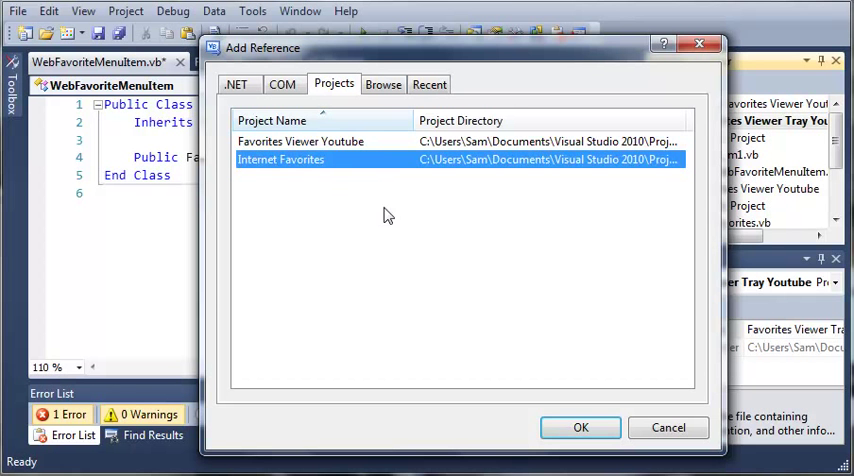
click(580, 427)
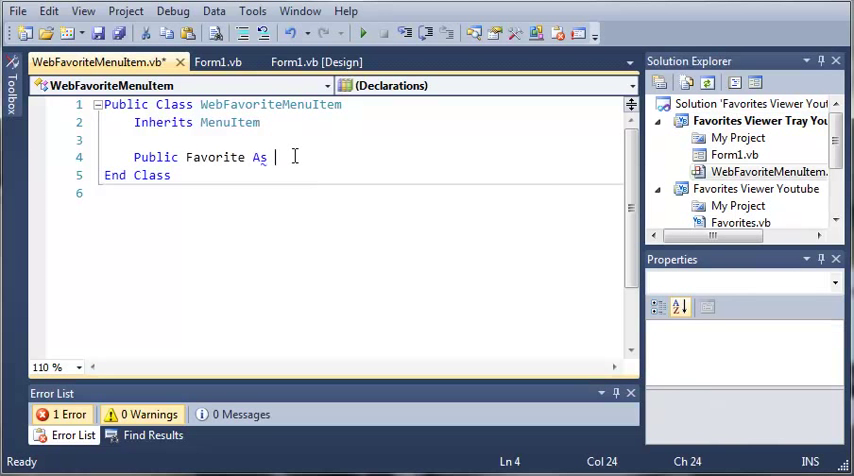
Step: Add Imports Internet_Favorites and complete the field as Public Favorite As WebFavorite
text(We)
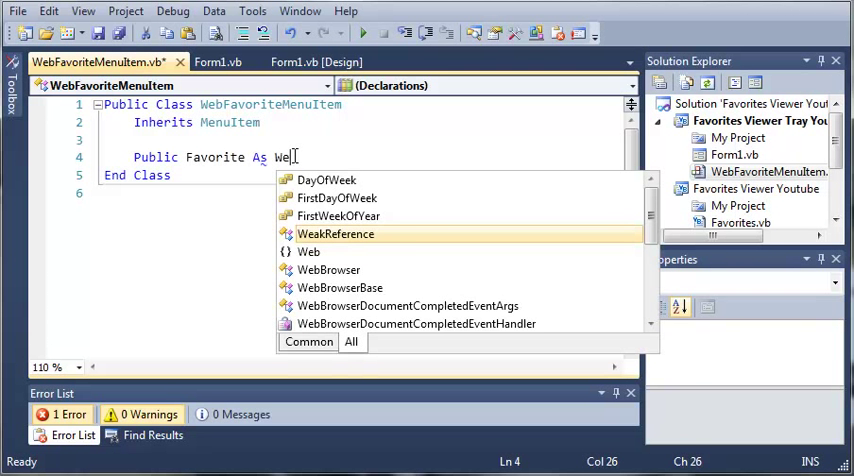
text(bF)
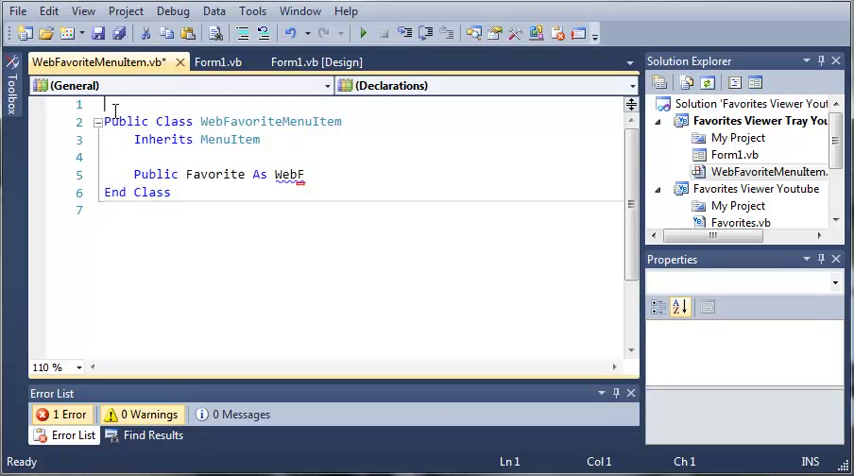
text(Imports Internet_Favorites)
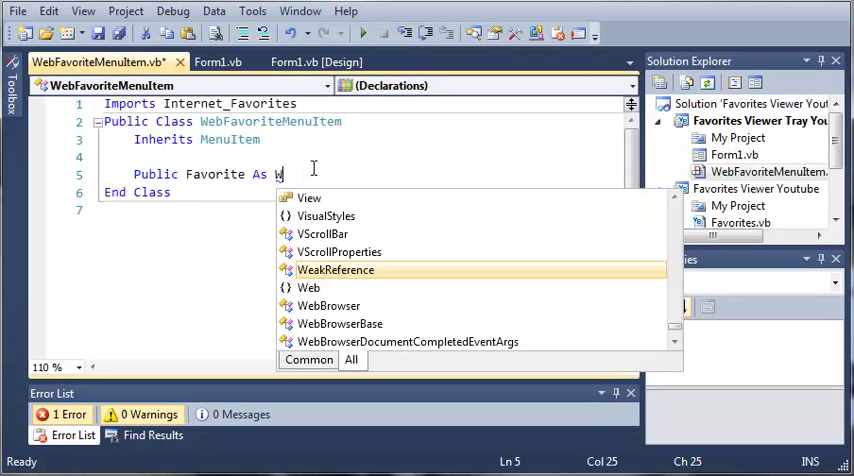
text(ebFa)
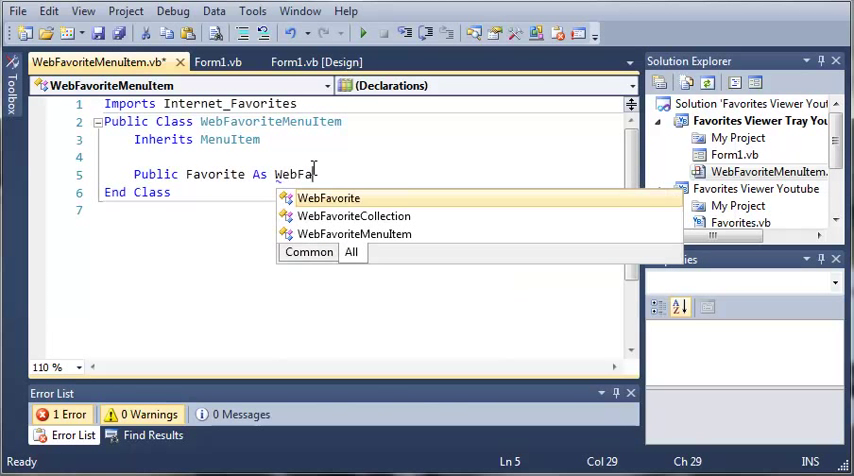
text(vorite)
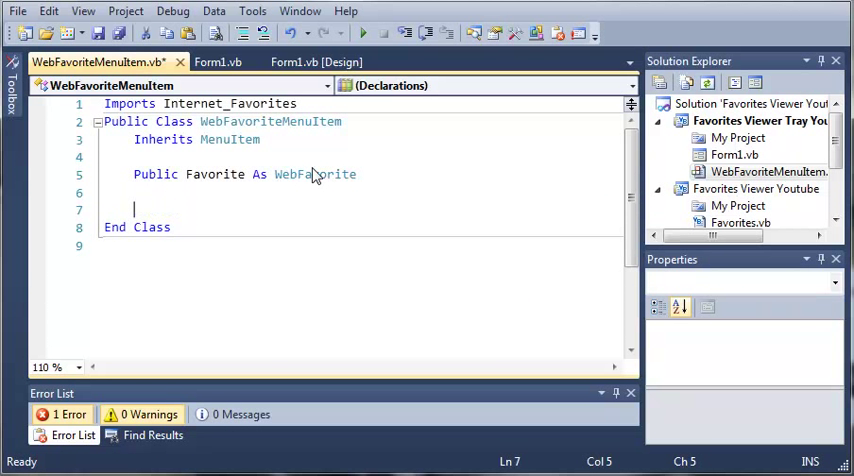
Step: Write Public Sub New(ByVal newFavorite As WebFavorite) with a generated End Sub
text(Public Sub New)
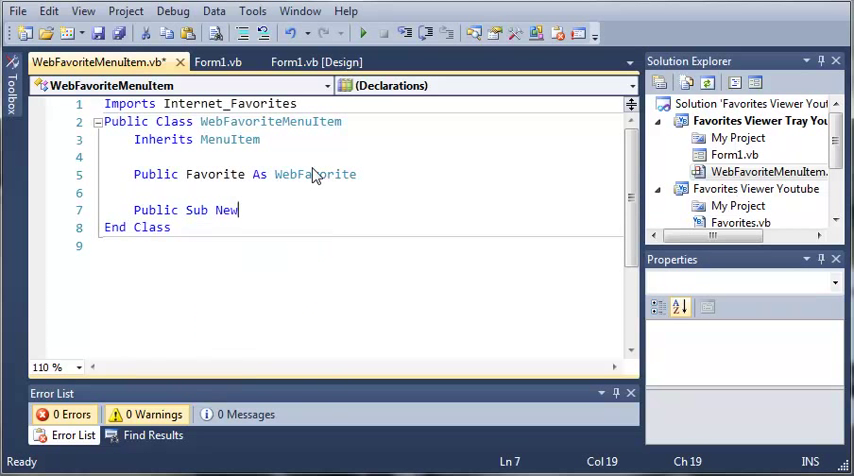
text(()
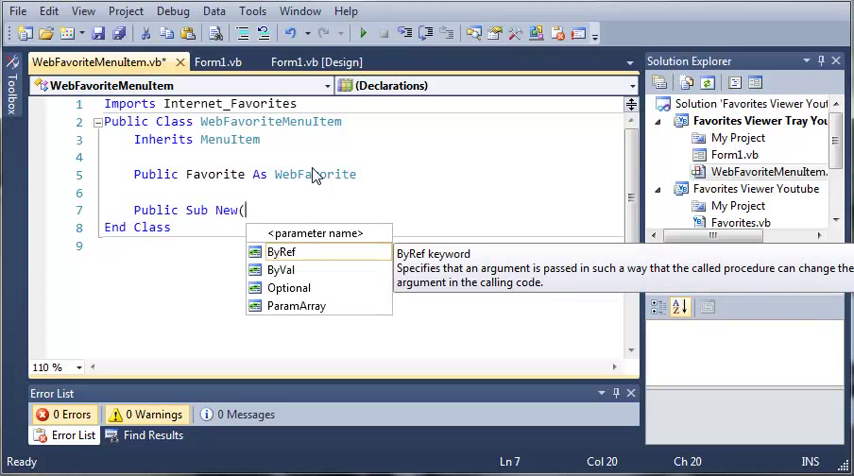
text(ByVal)
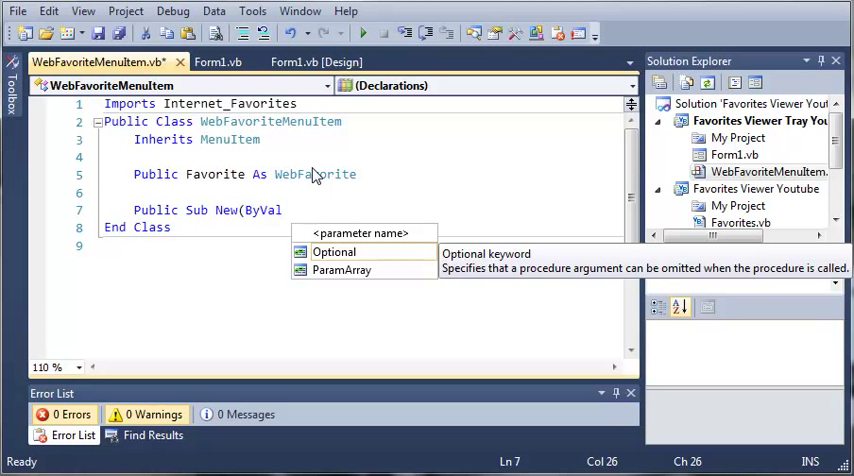
text(n)
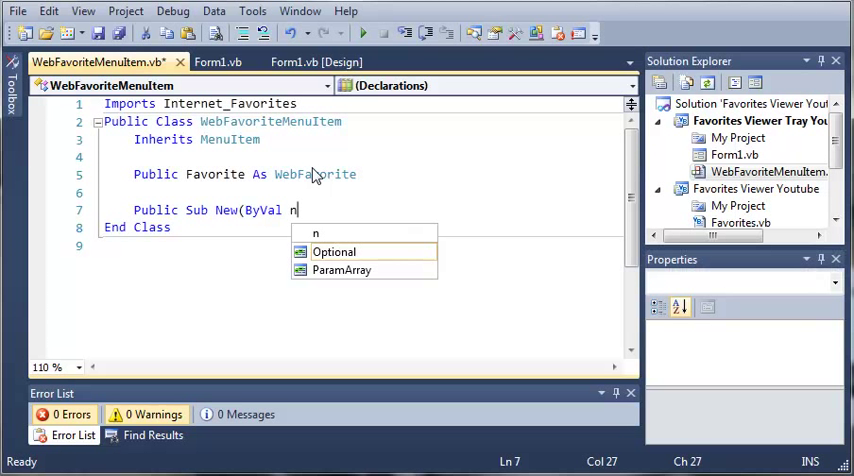
text(ewFavorite As We)
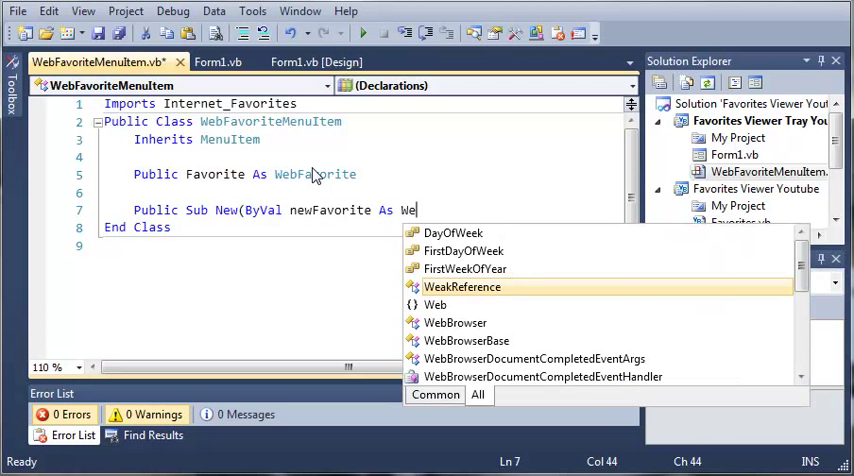
text(bFavorite)
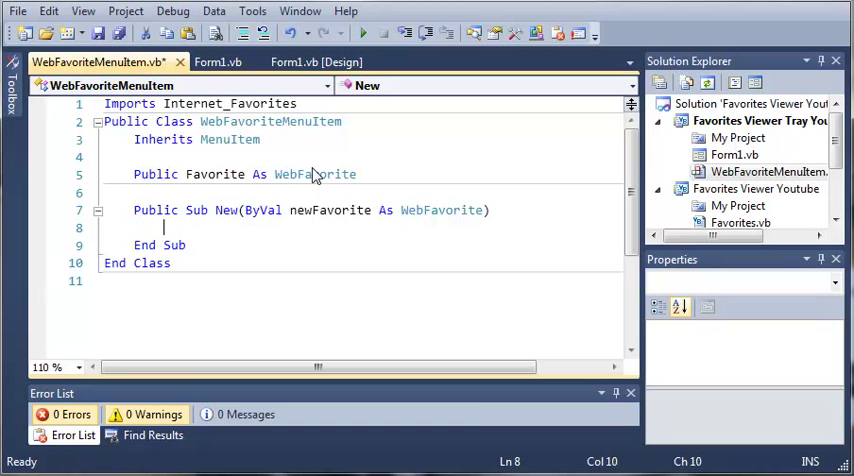
Step: Fill the constructor with Favorite = newFavorite and Text = Favorite.Name
text(Favorite)
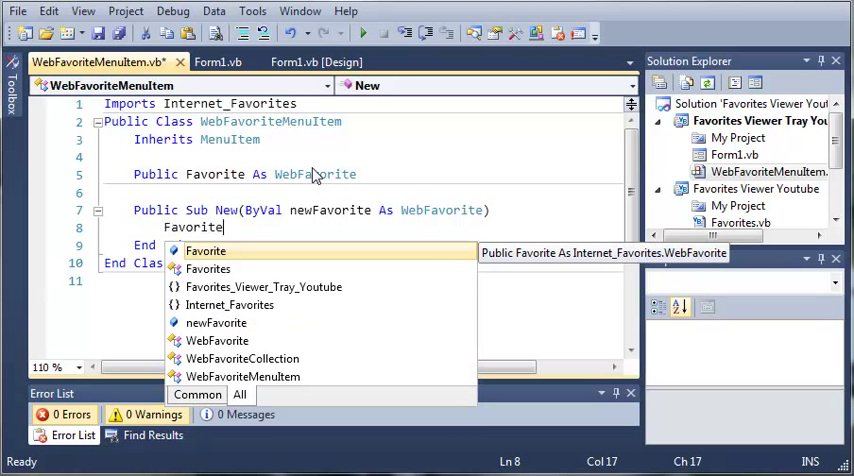
text(())
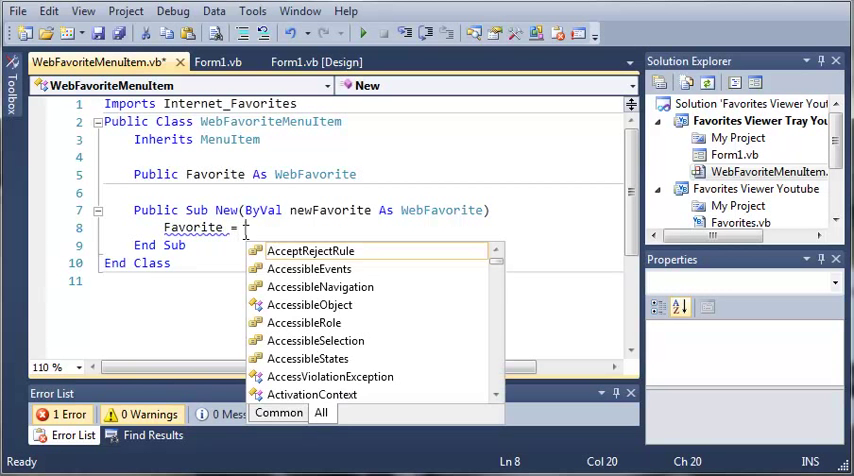
text(newFavorite)
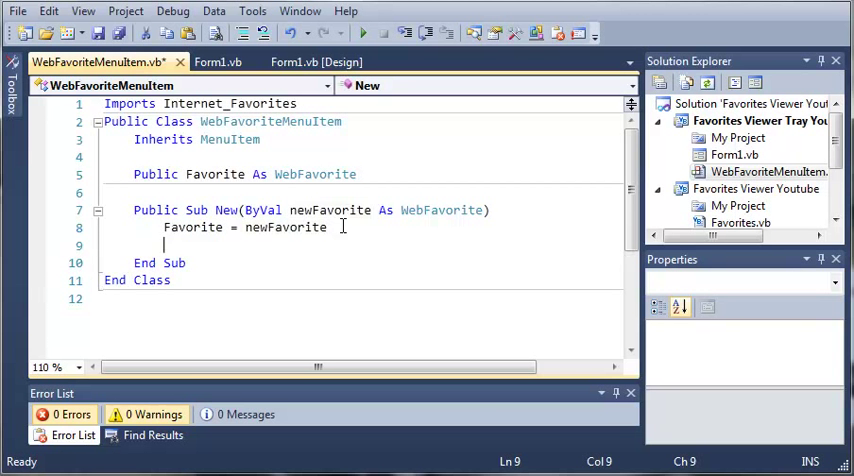
text(Text = Favori)
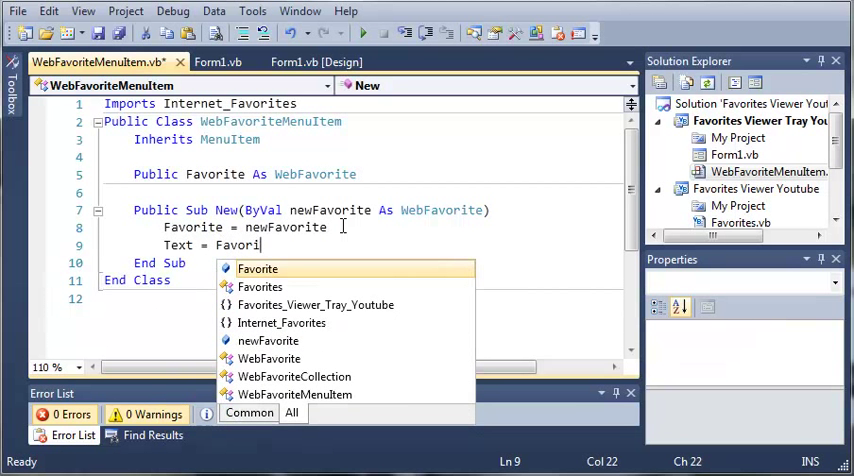
text(.Name)
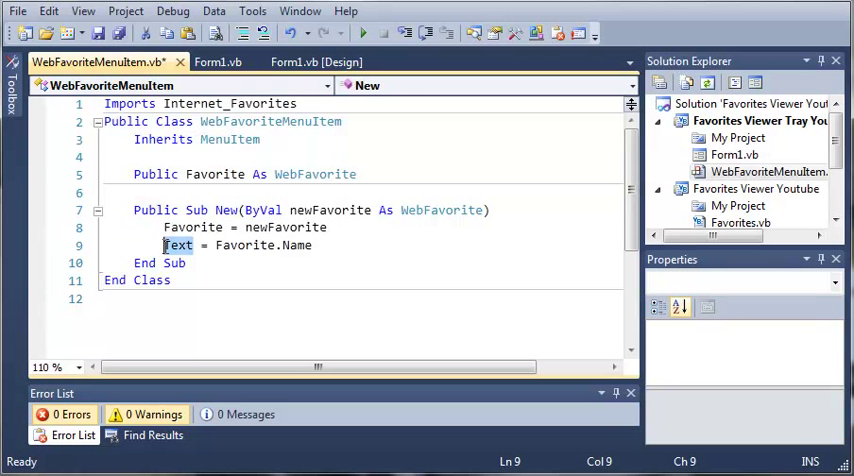
click(16, 11)
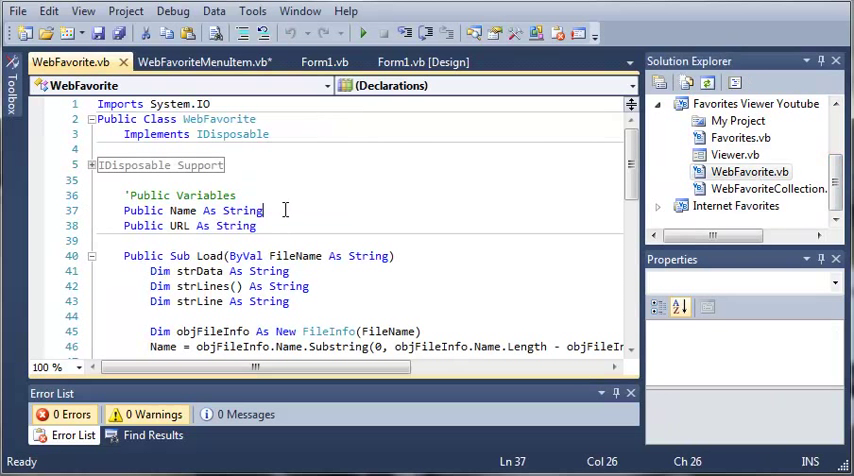
mouse_move(279, 190)
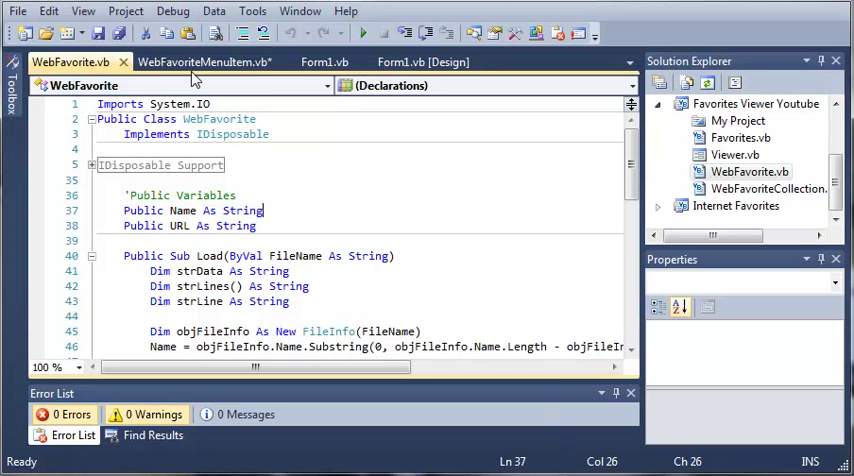
Step: Switch back to the WebFavoriteMenuItem.vb code tab after viewing WebFavorite's variables
click(204, 62)
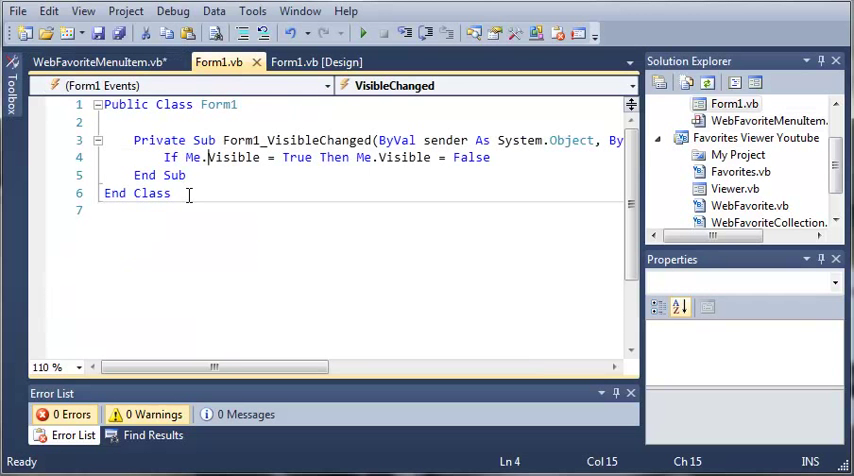
Step: Return to WebFavoriteMenuItem.vb via the tabs, briefly showing the File menu
click(316, 62)
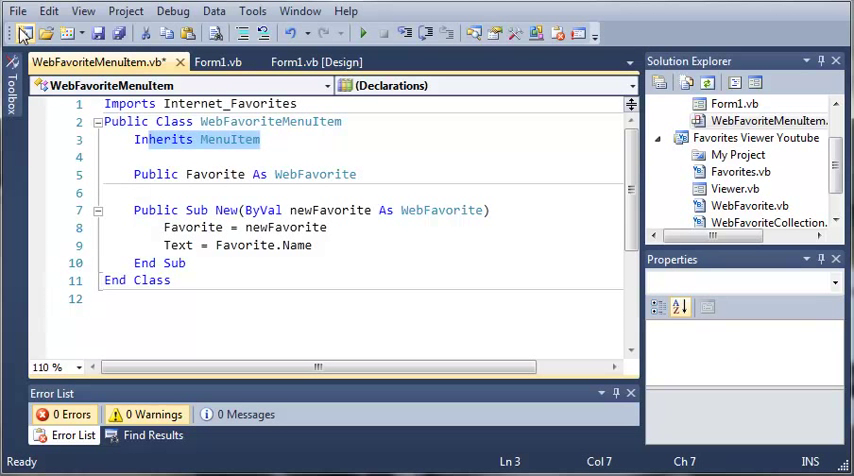
click(17, 11)
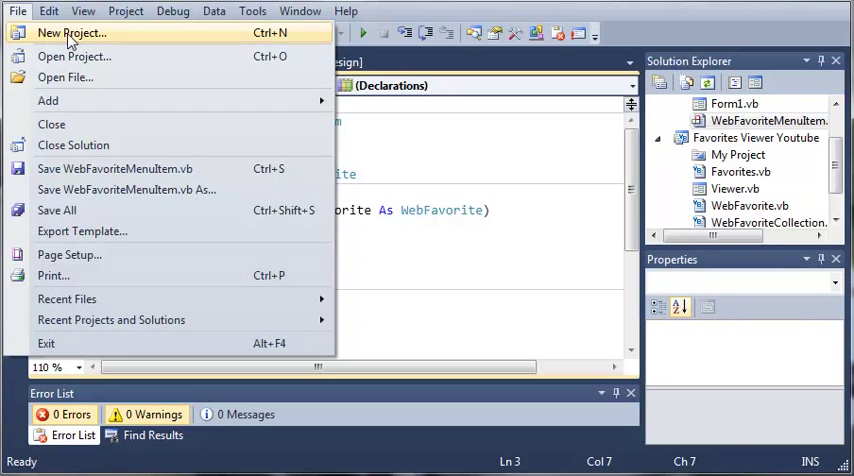
click(70, 33)
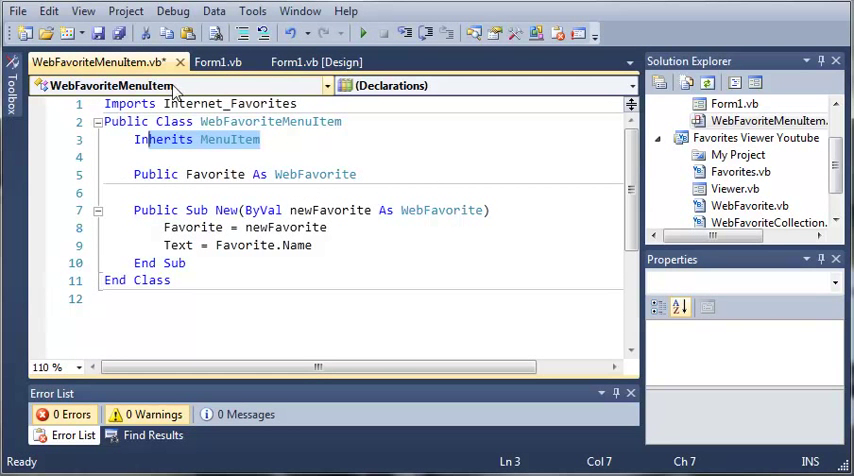
mouse_move(170, 97)
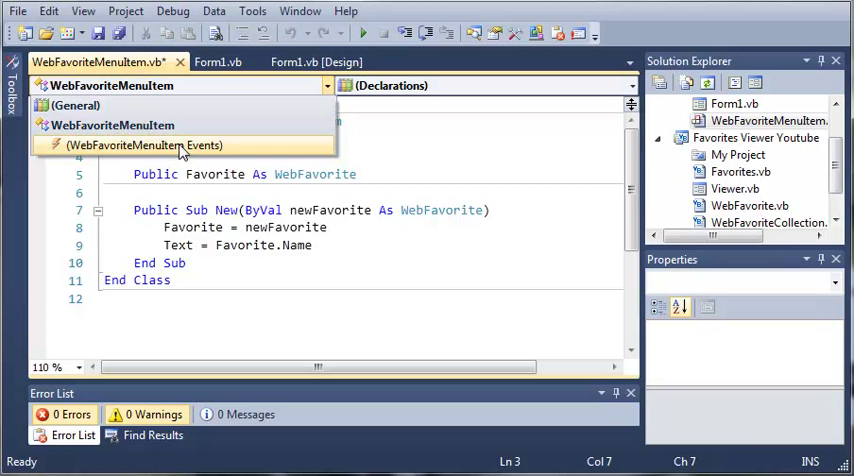
Step: Generate a Click event handler from the (WebFavoriteMenuItem Events) dropdowns
click(143, 145)
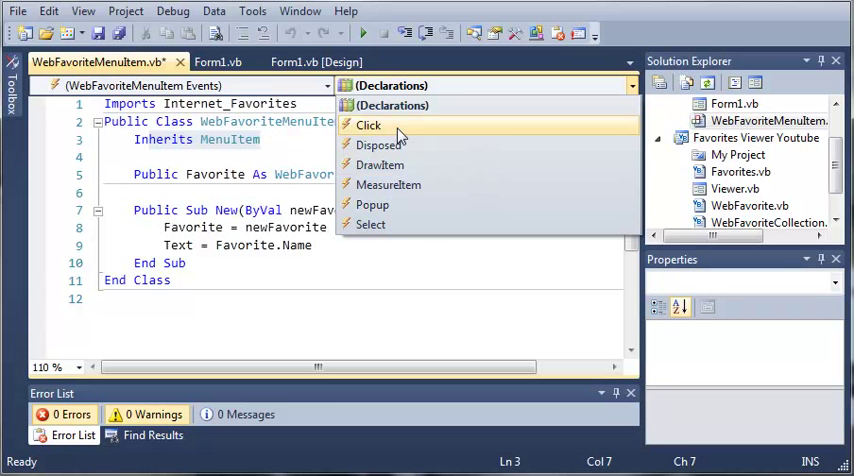
click(368, 125)
text(If Not Favorite Is Nothing Then)
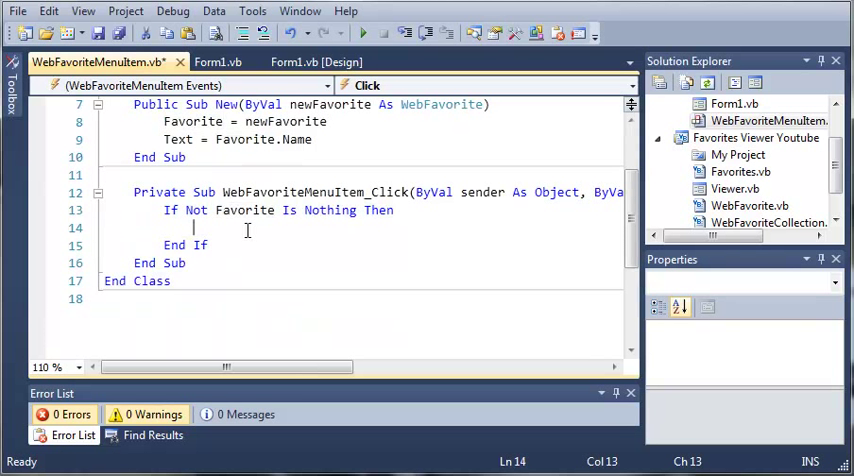
Step: Call Process.Start(Favorite.URL) inside the If Not Favorite Is Nothing block of the Click handler
text(Pr)
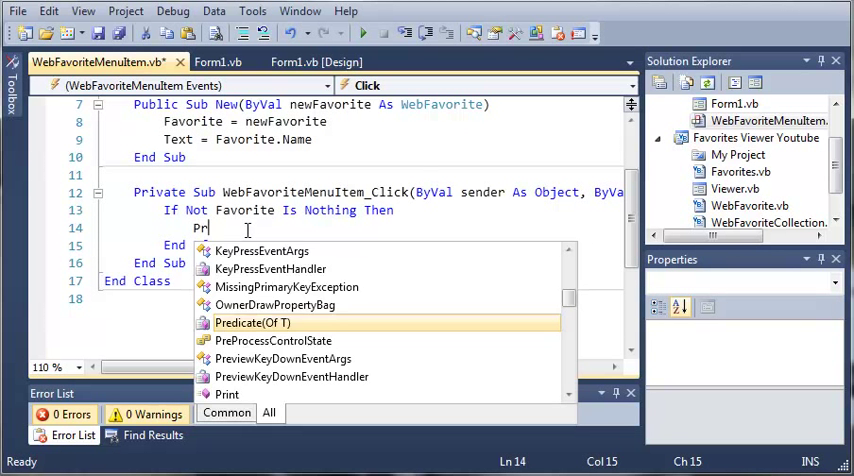
text(ocess.Start)
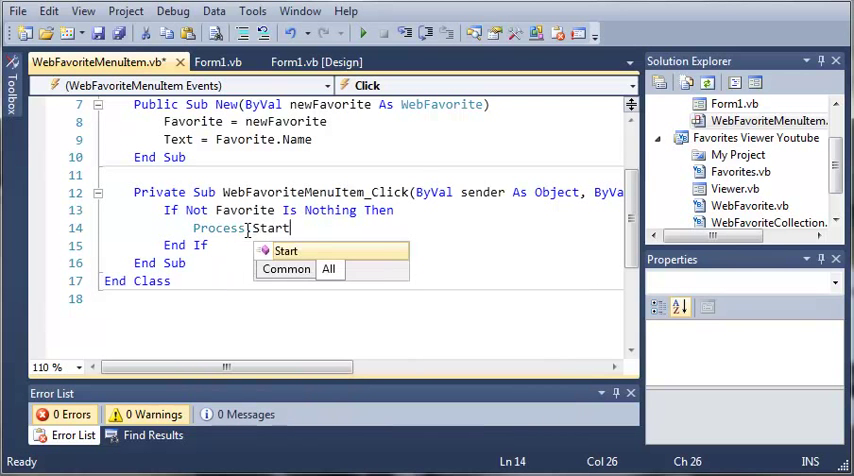
text((Favorite.)
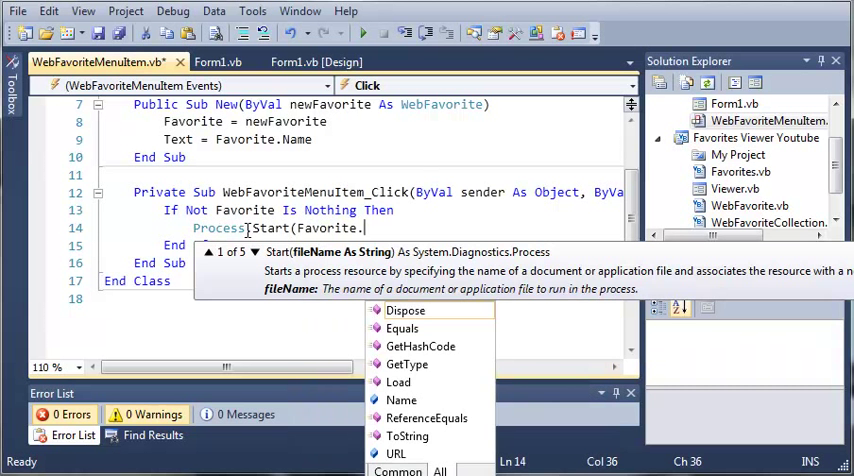
text(URL))
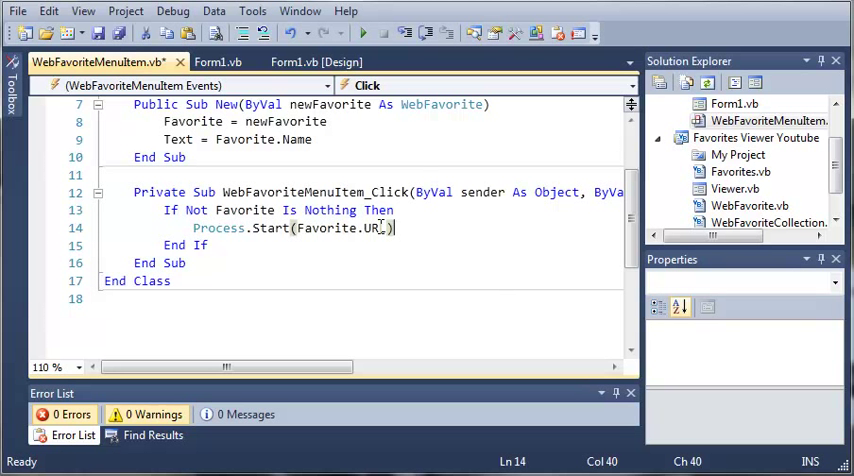
double_click(329, 228)
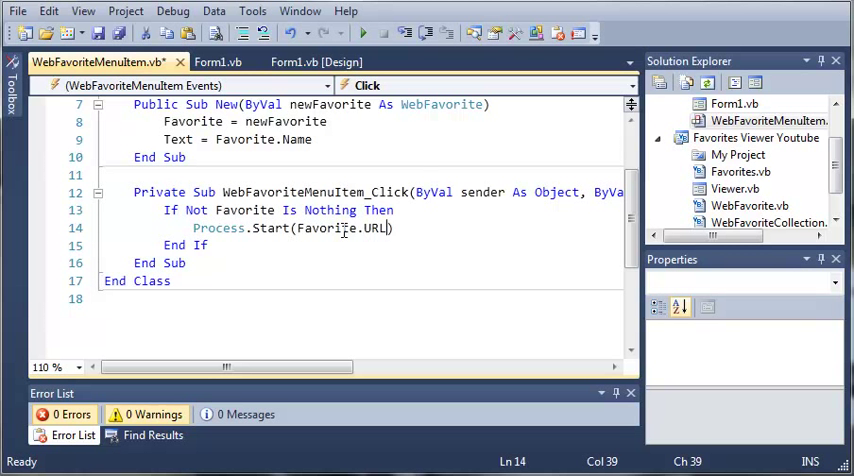
mouse_move(380, 228)
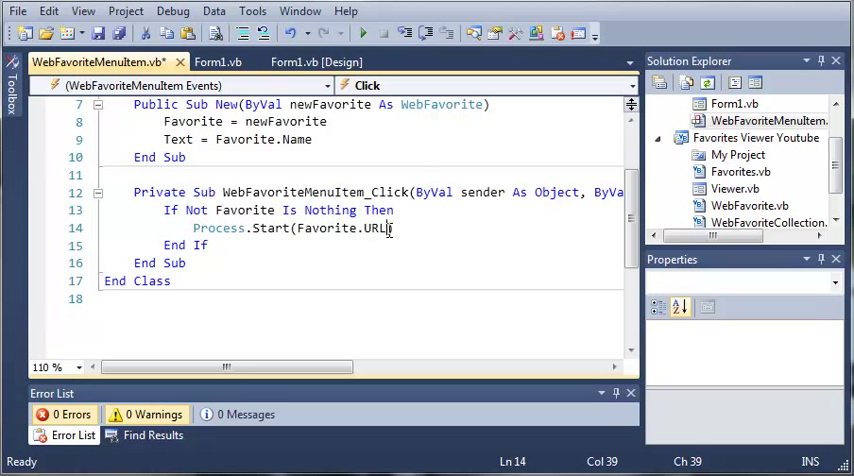
double_click(340, 228)
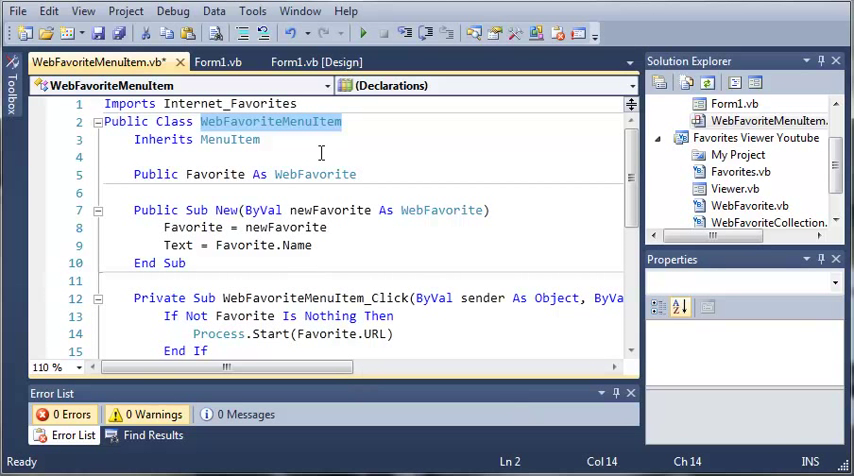
mouse_move(320, 153)
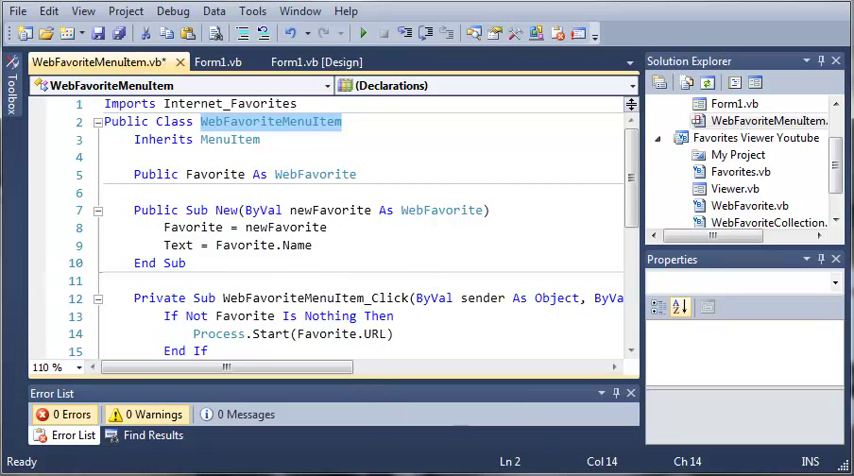